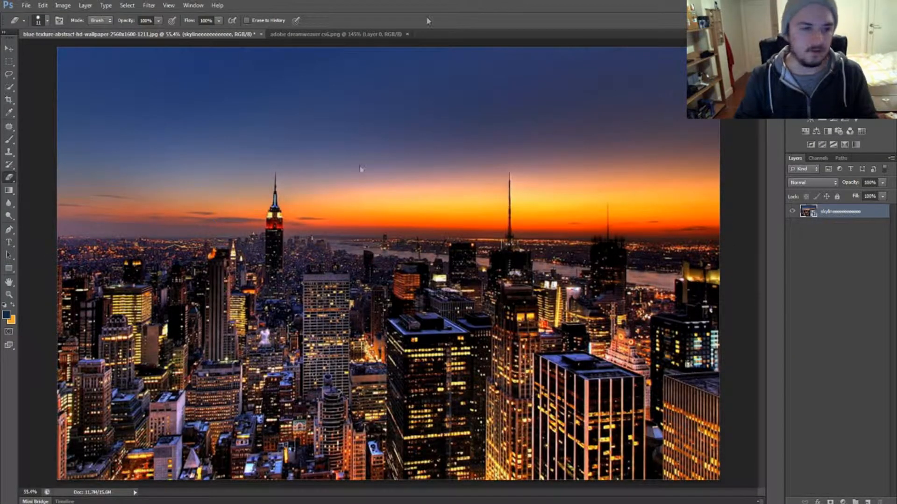
mouse_move(442, 228)
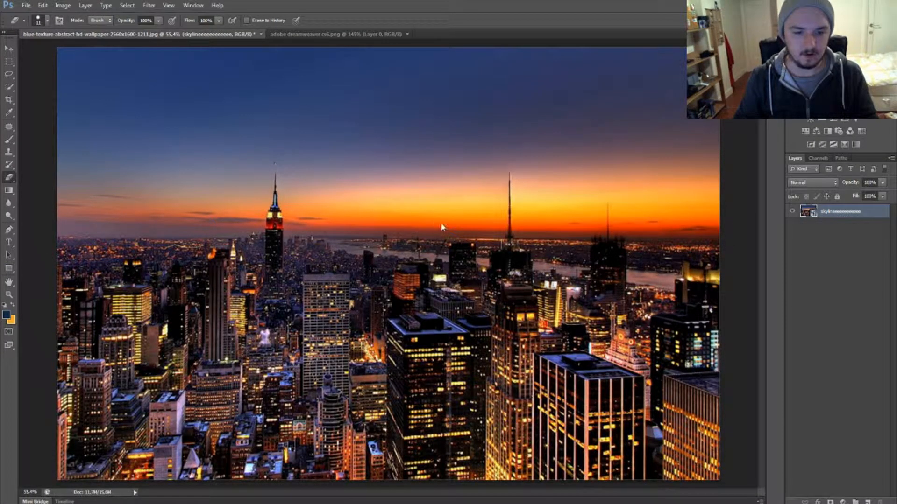
mouse_move(309, 73)
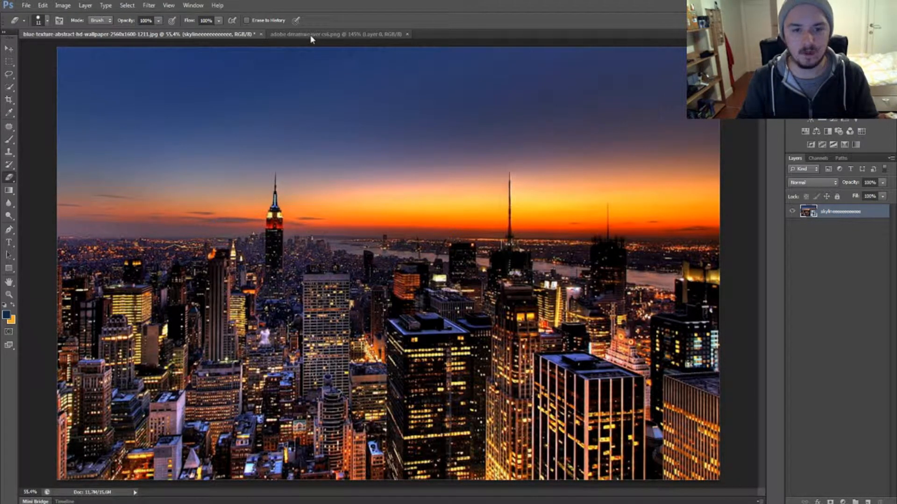
Select the man in the portrait photo with the Quick Selection Tool, excluding the street background
click(337, 34)
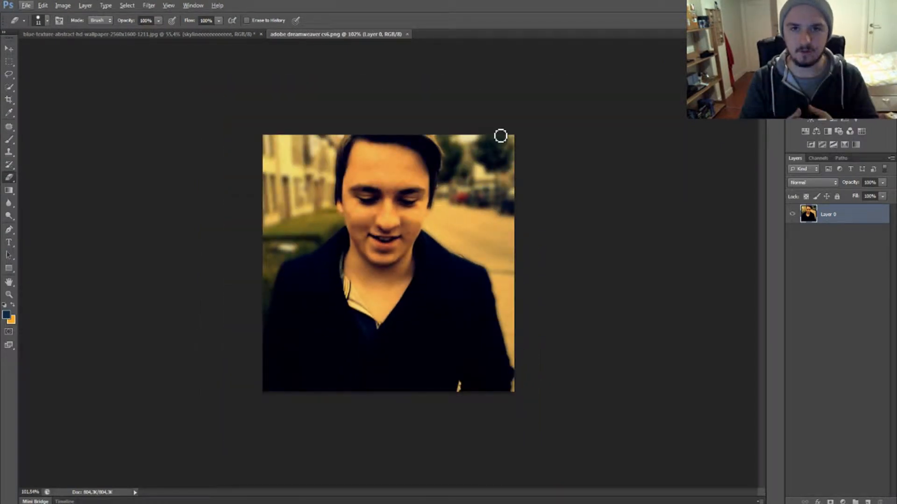
mouse_move(190, 90)
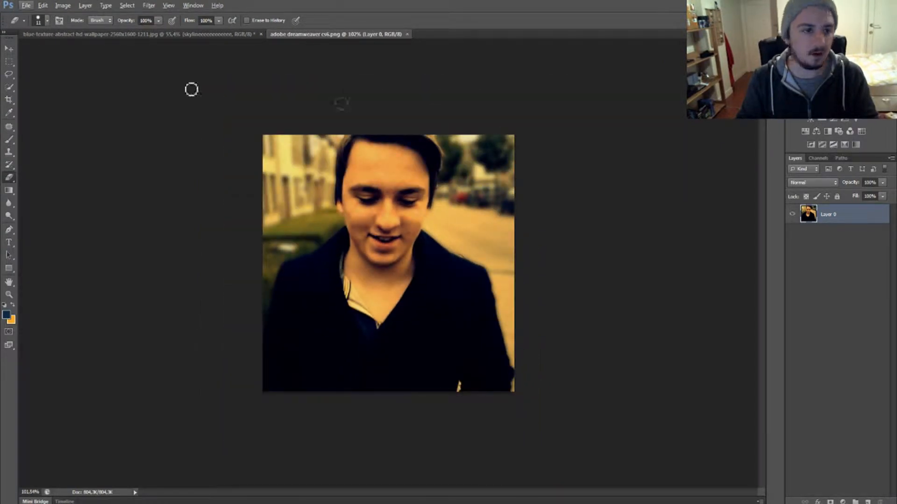
click(9, 87)
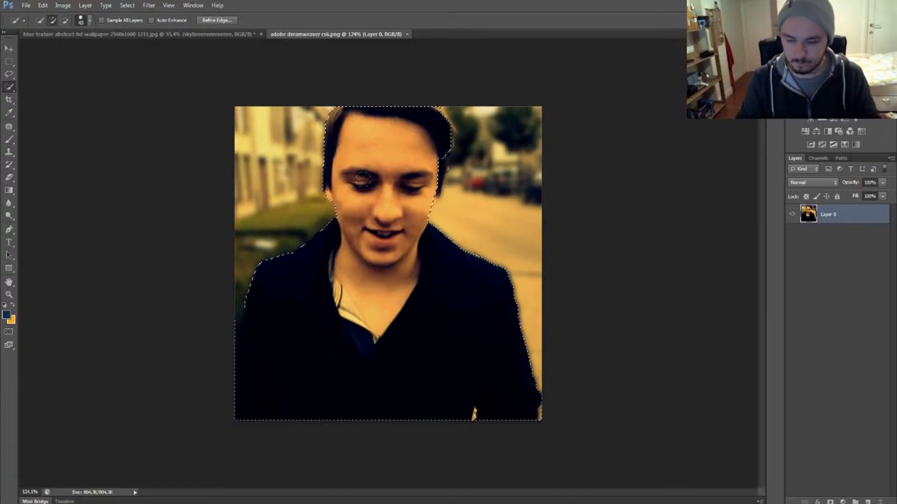
Paste the cut-out man as a new layer over the left half of the night skyline
click(140, 33)
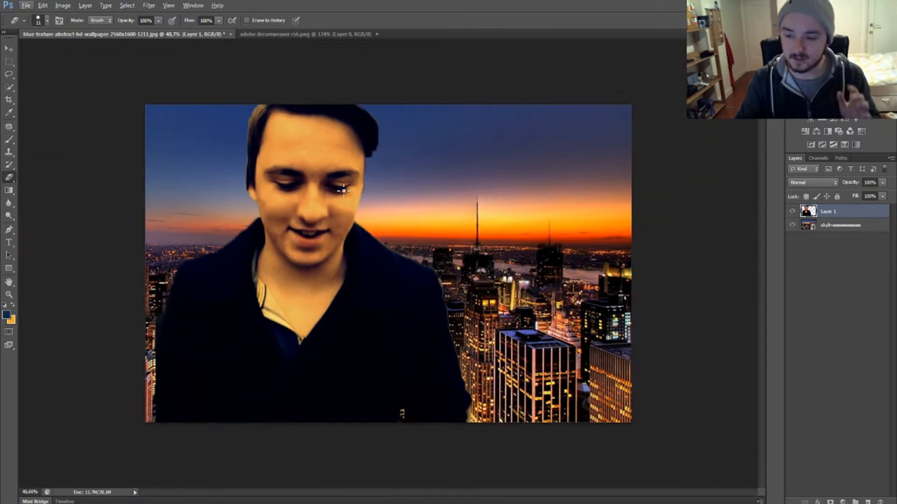
Set Layer 1's blend mode to Soft Light so the lit city shows through him
click(811, 182)
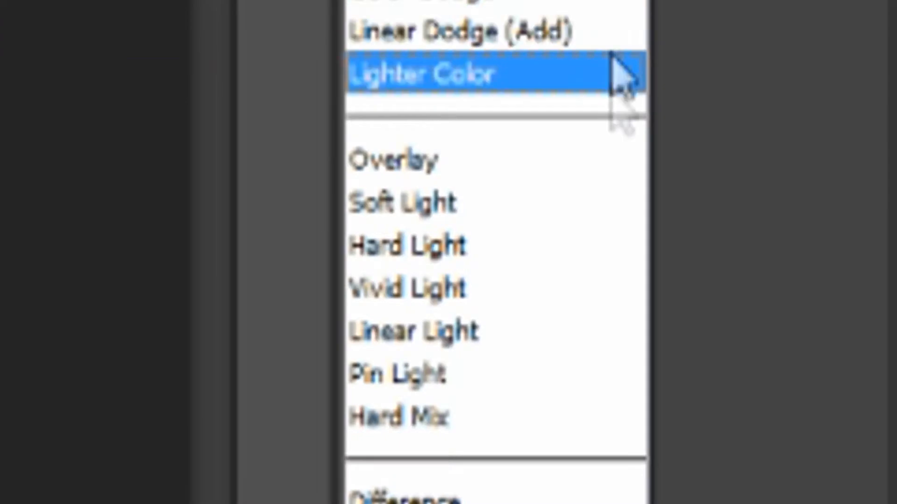
click(402, 201)
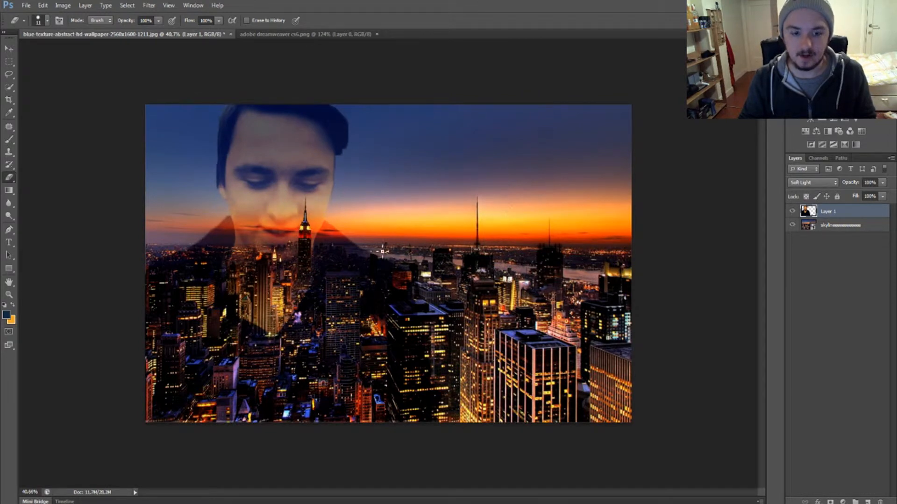
mouse_move(337, 300)
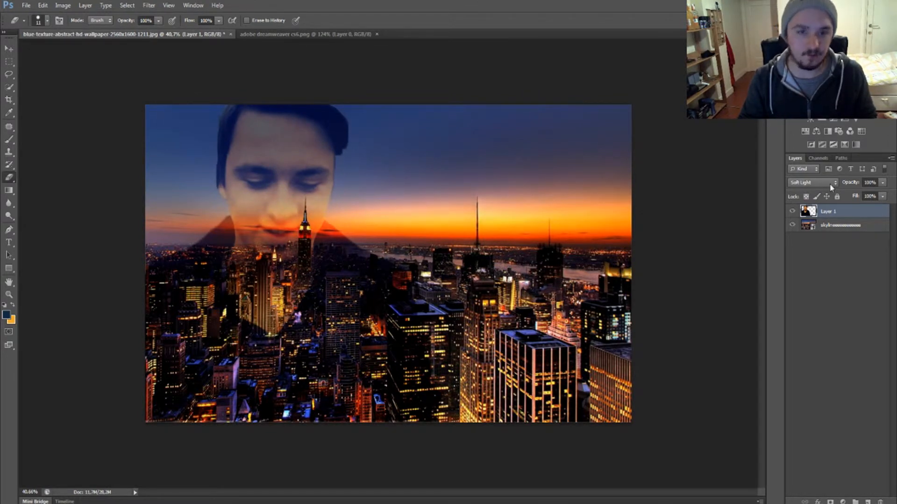
click(812, 182)
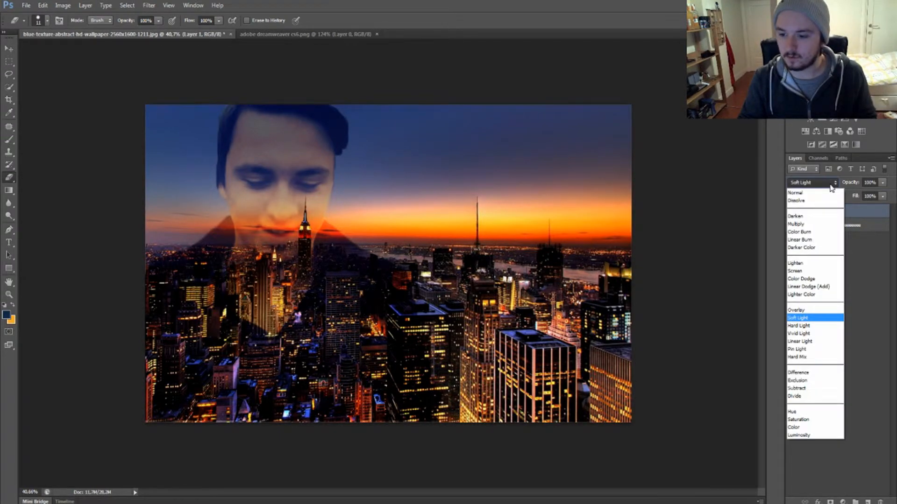
click(796, 310)
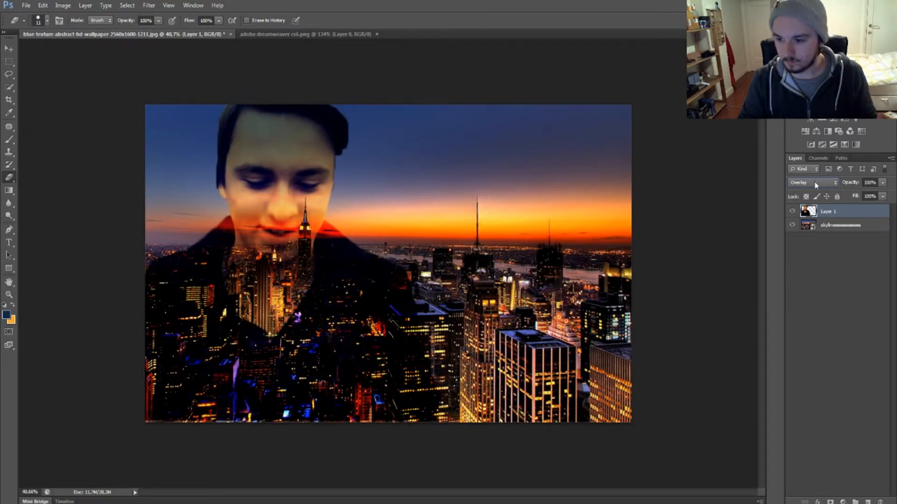
click(812, 182)
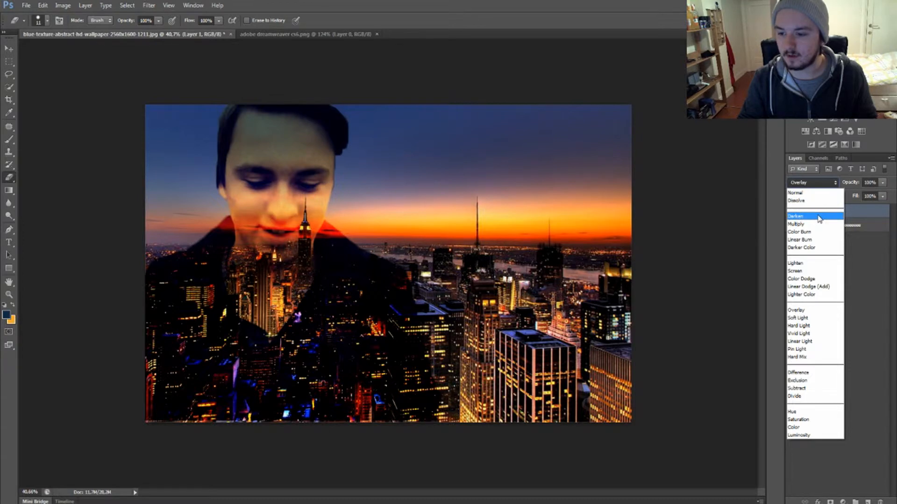
click(794, 263)
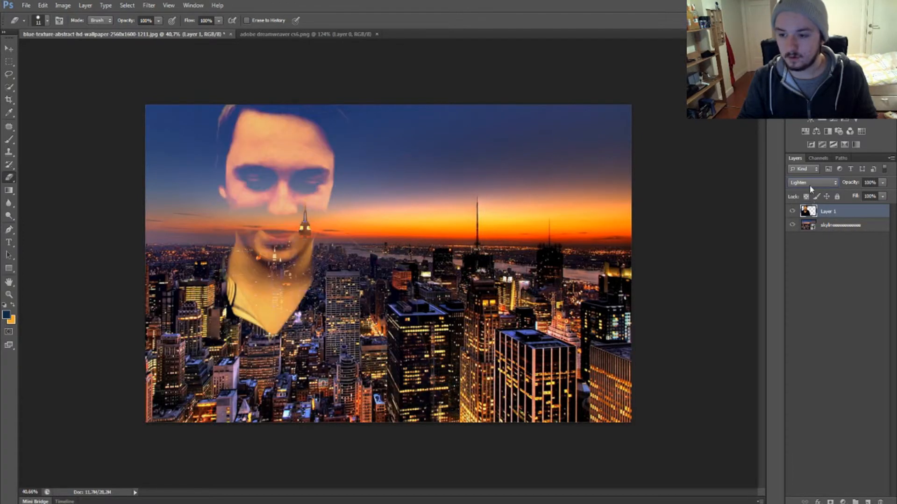
click(812, 182)
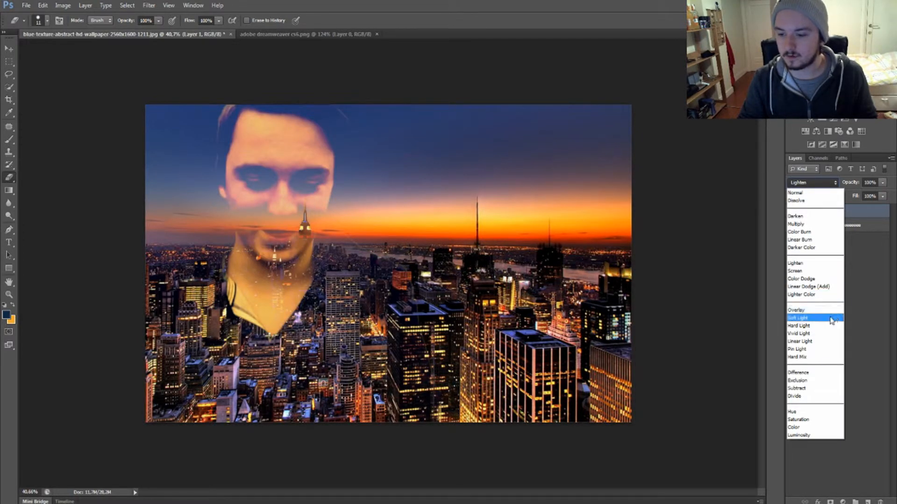
click(799, 317)
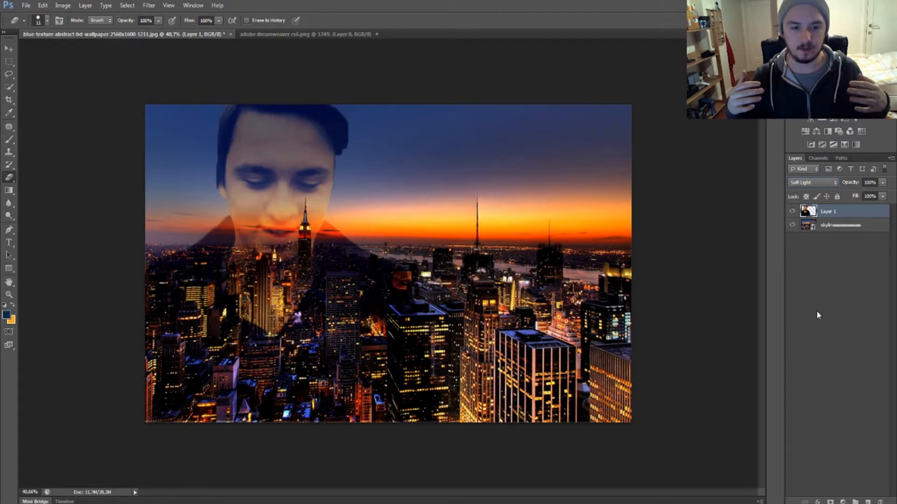